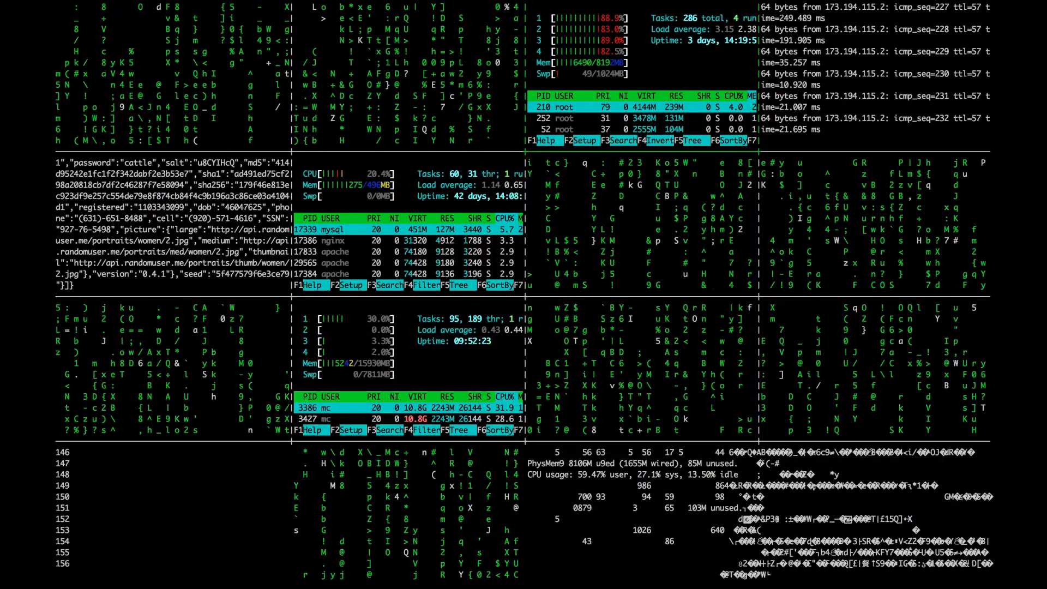
Bring up the Zorin OS 'Take back your privacy' section with the built-in firewall note
click(14, 576)
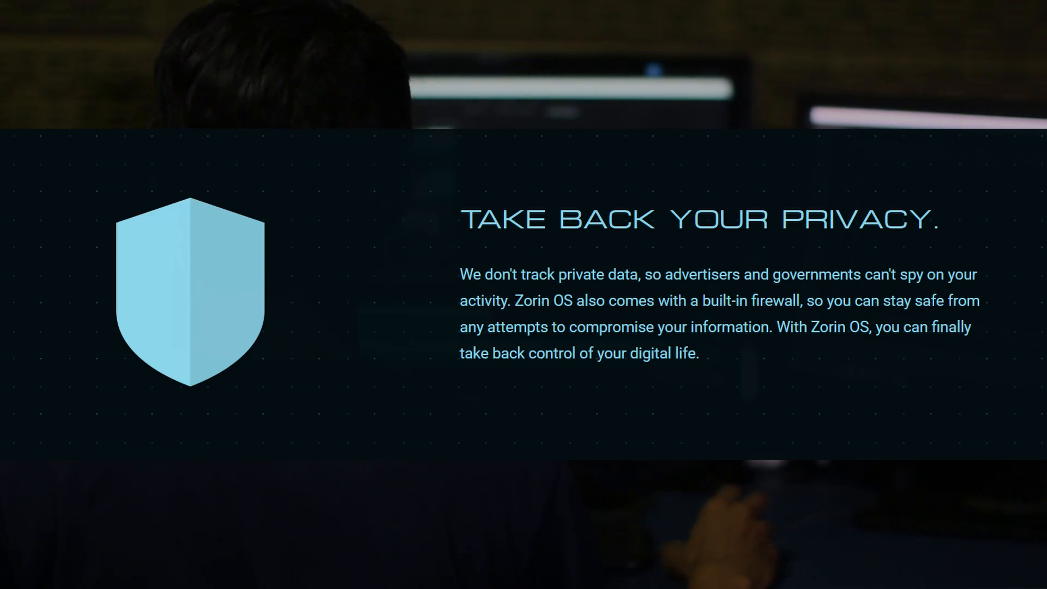
click(309, 533)
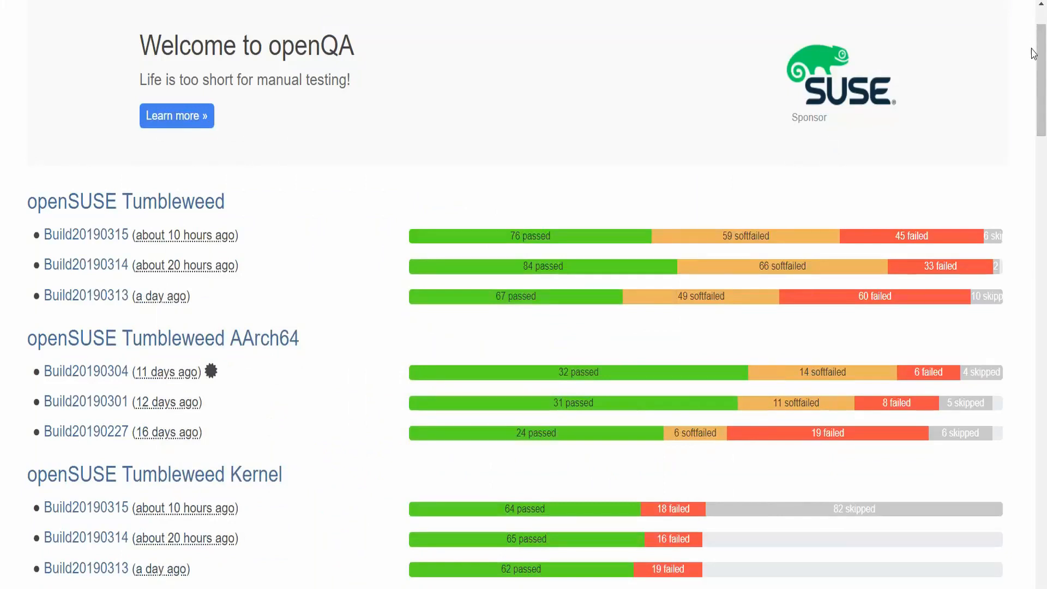
Scroll the openQA results past Tumbleweed PowerPC and s390x groups to the Leap 15 image builds
scroll(up, 3)
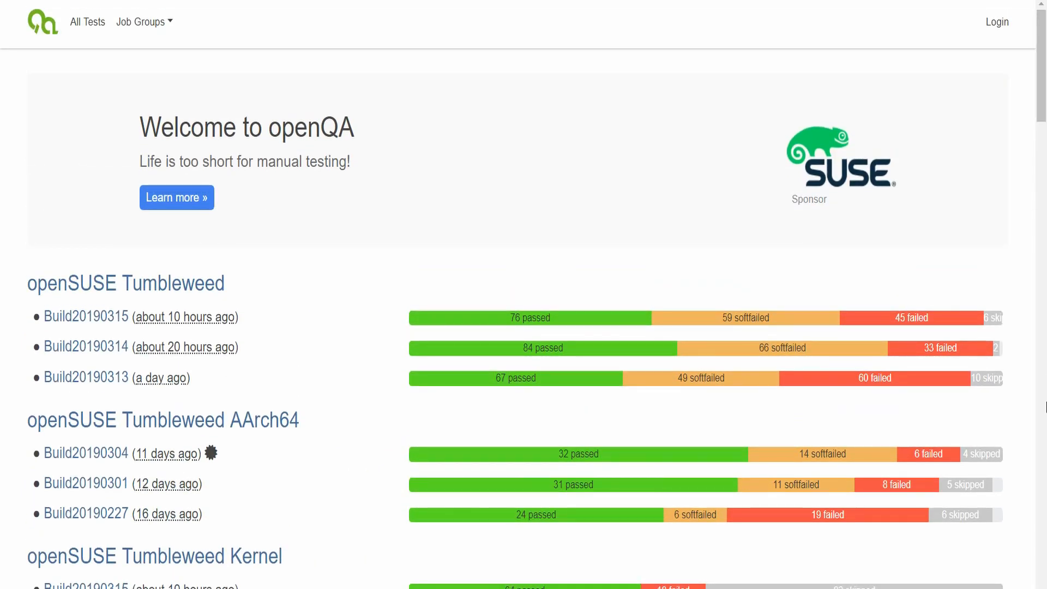
scroll(down, 3)
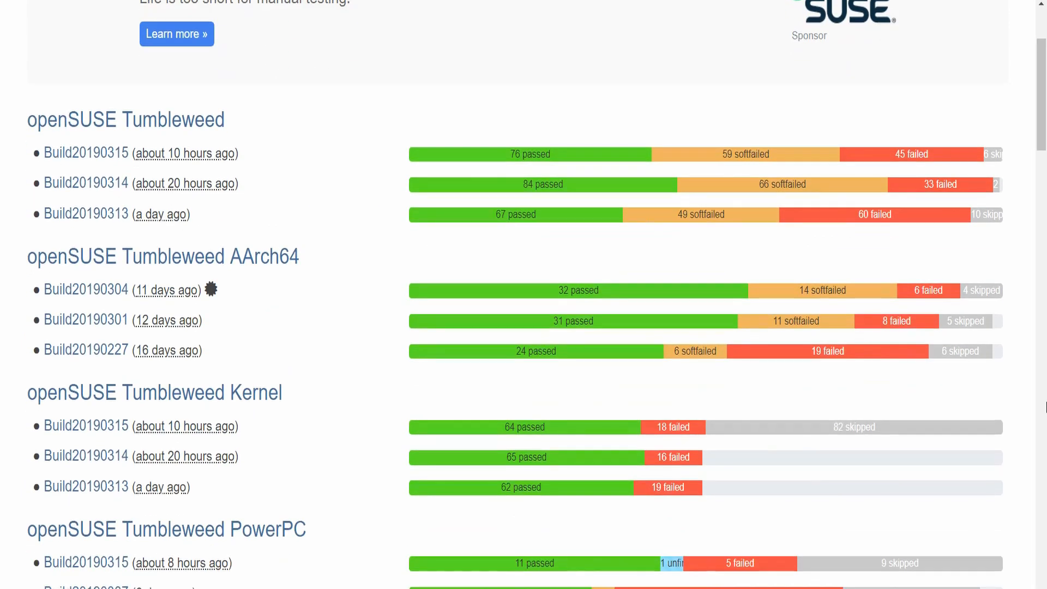
scroll(down, 3)
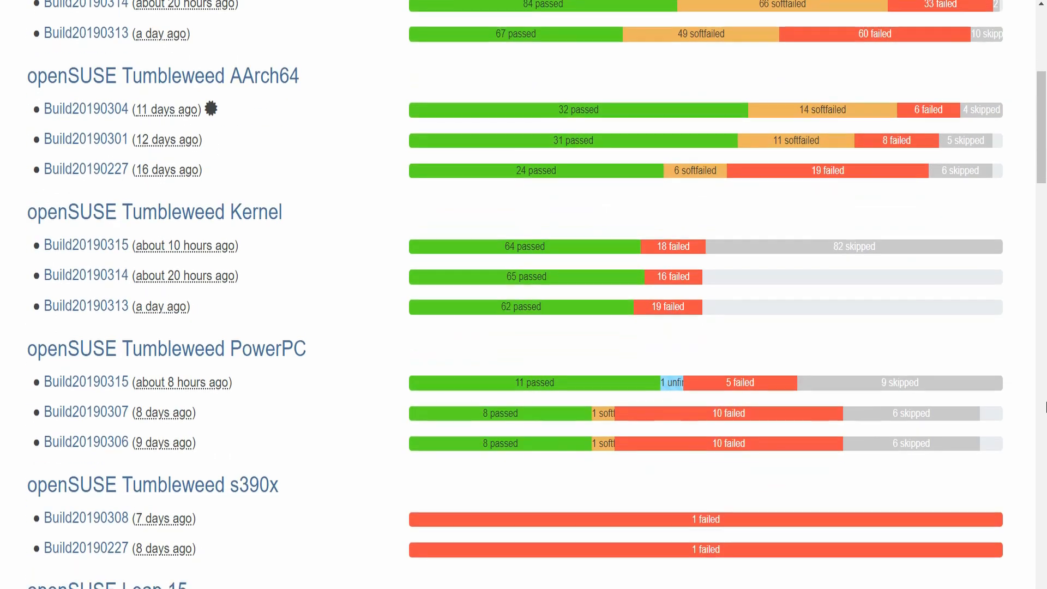
scroll(down, 3)
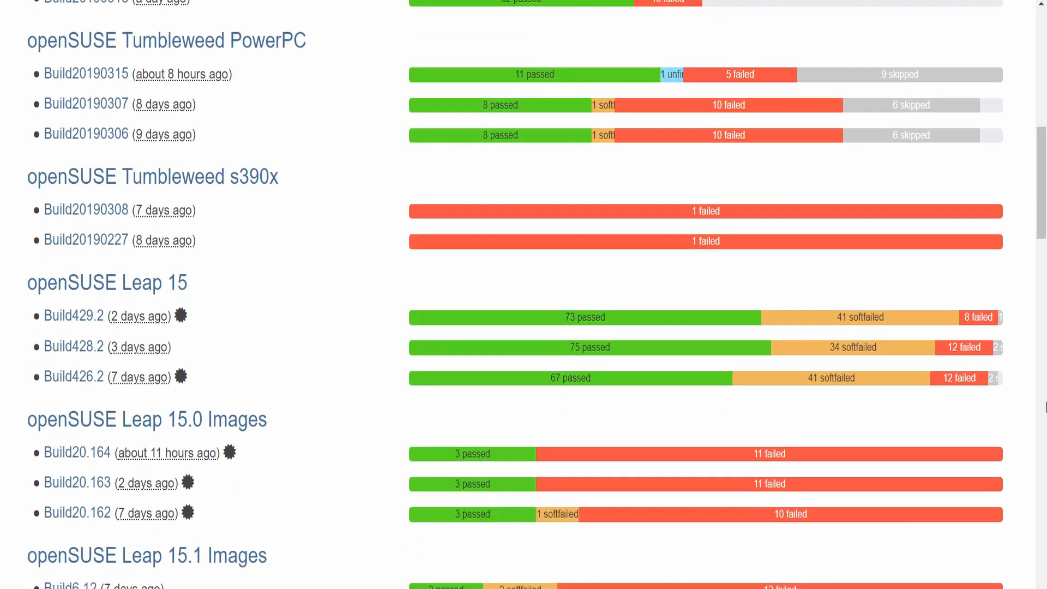
scroll(down, 3)
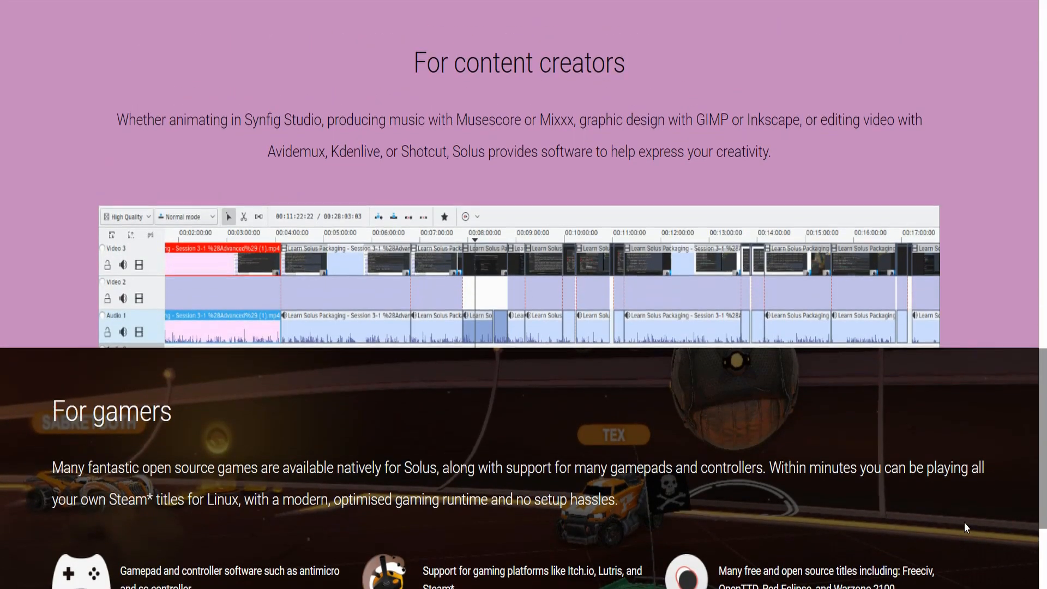
Scroll the Solus homepage up from 'For gamers' past 'For developers' to 'For home or office'
scroll(up, 3)
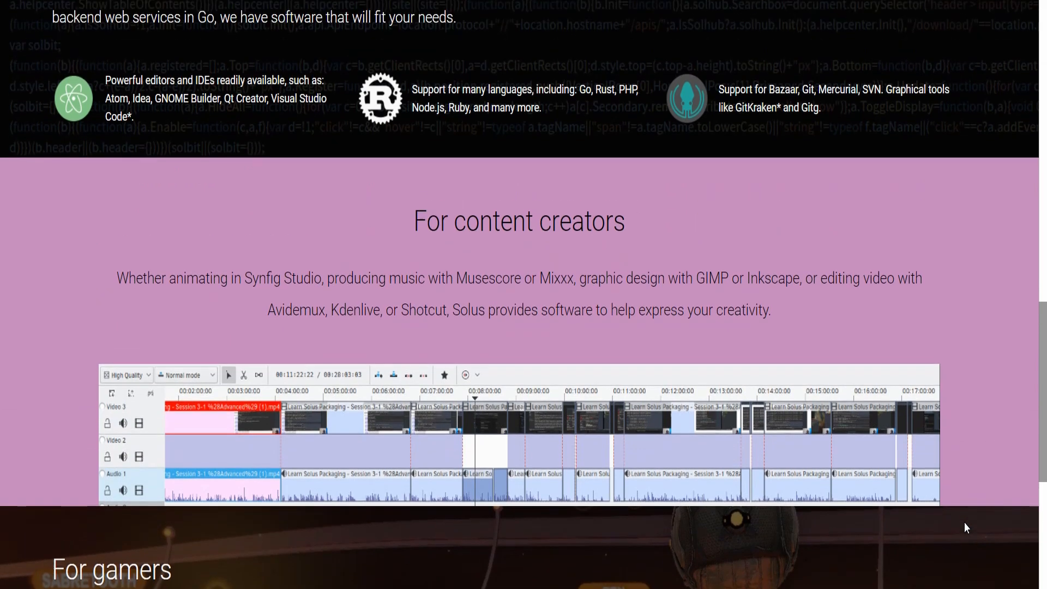
scroll(up, 3)
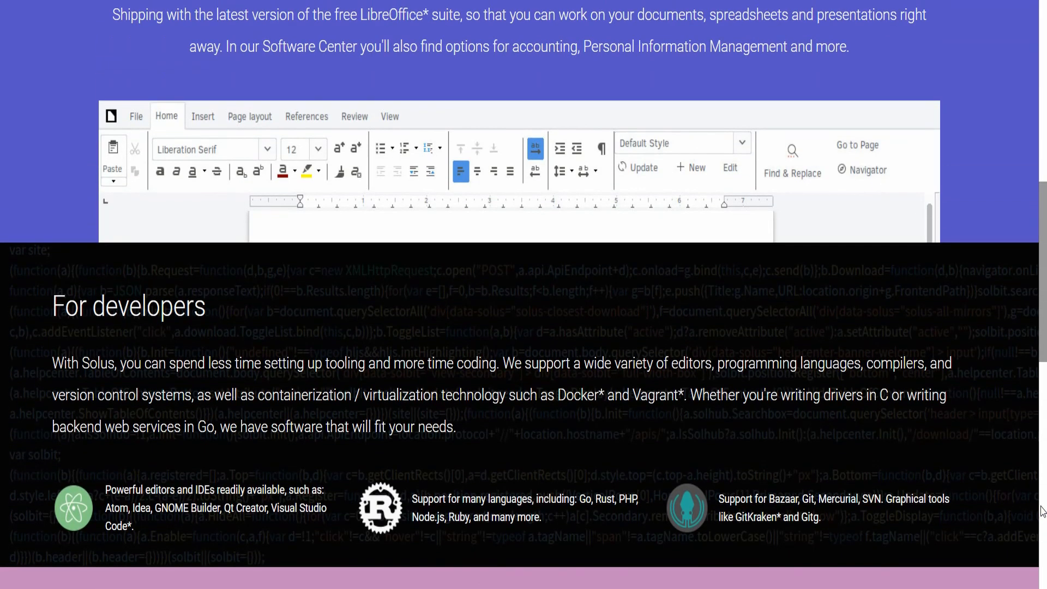
scroll(up, 3)
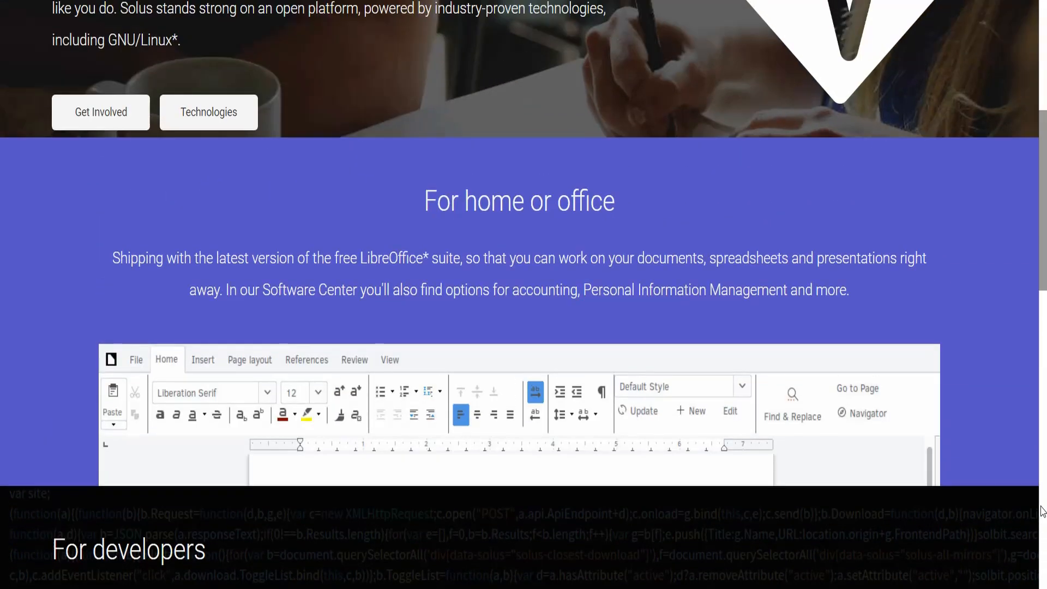
scroll(up, 3)
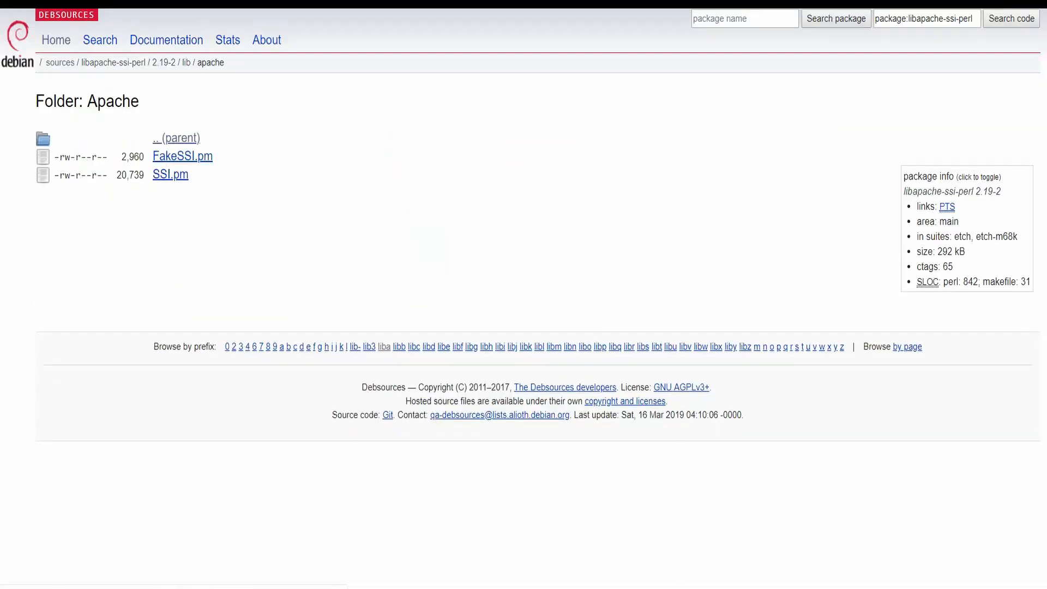
Browse the Debsources libapache package folders, then reach the Debian derivatives page
click(354, 347)
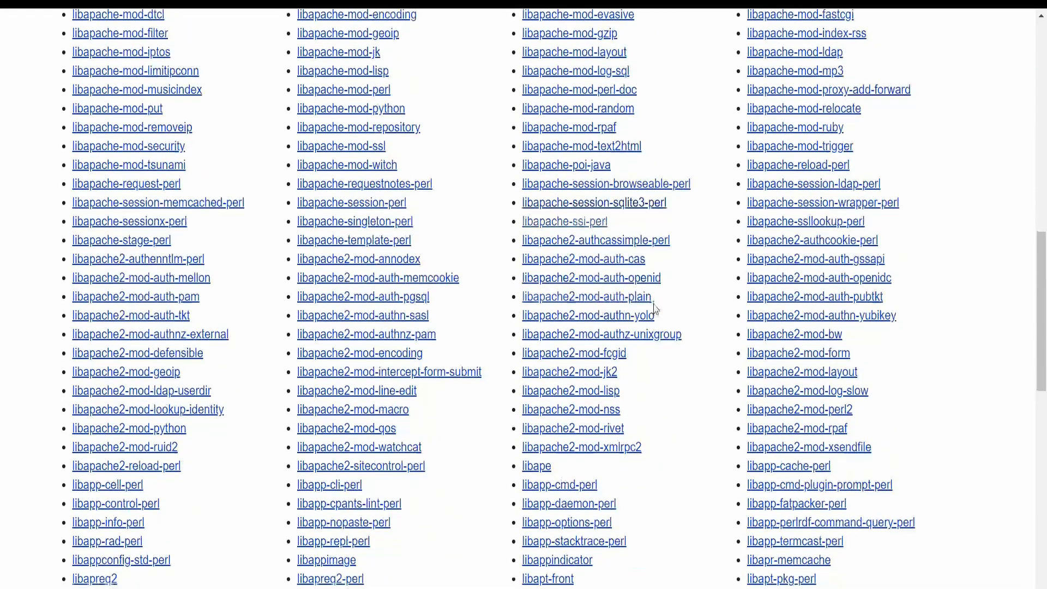
click(788, 559)
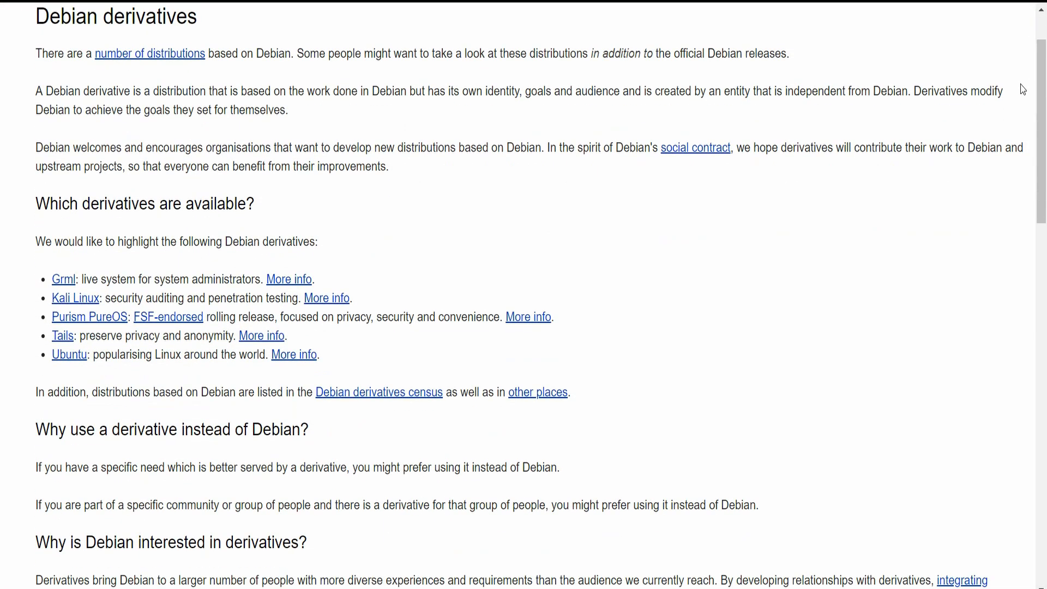
scroll(down, 3)
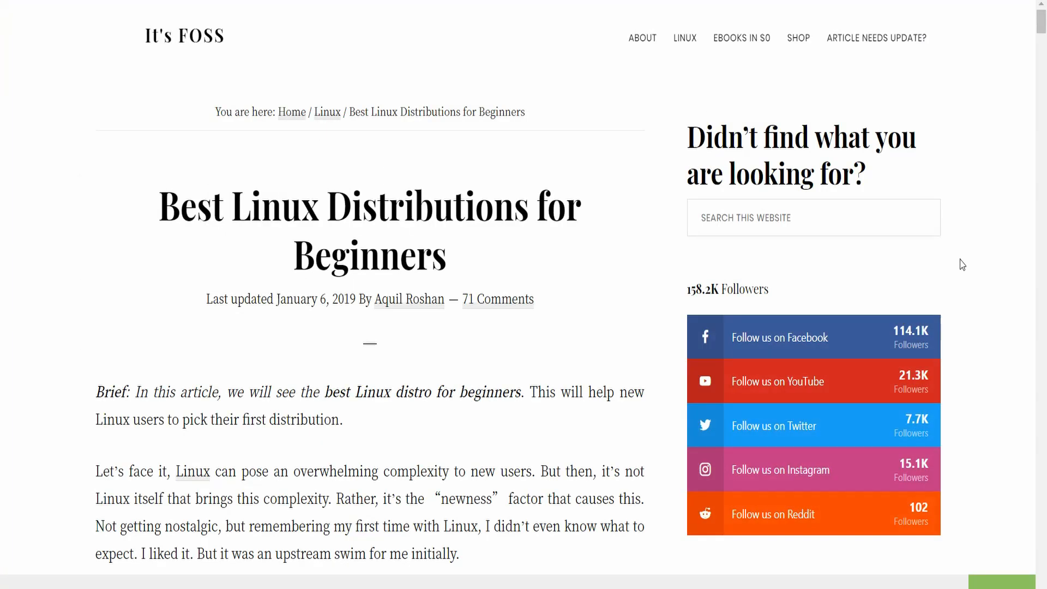
Scroll past the Linux Mint 19.1 Tessa download links and go to the MX Linux features page
scroll(down, 3)
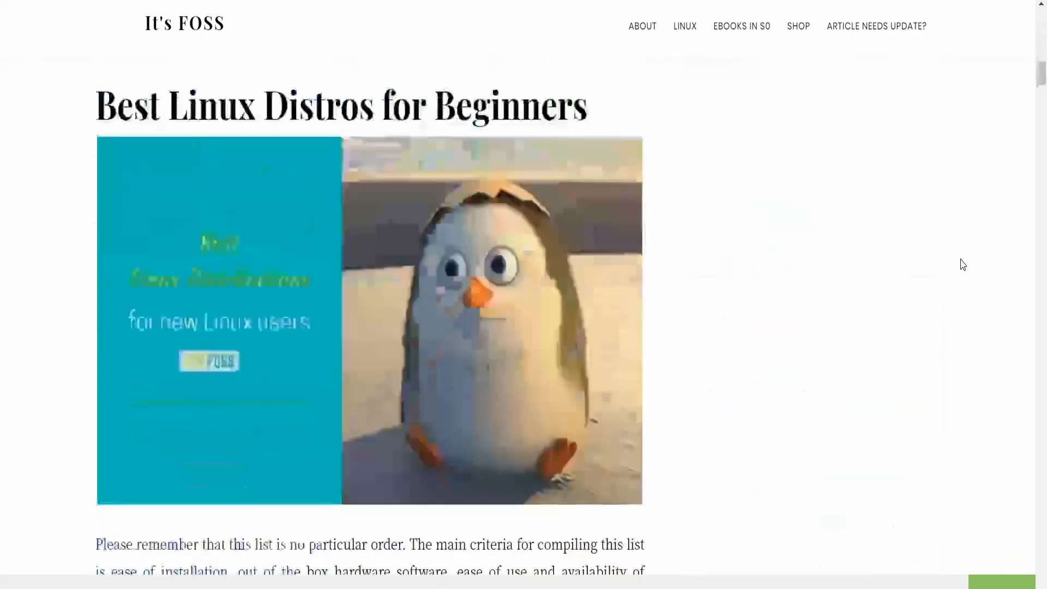
scroll(down, 3)
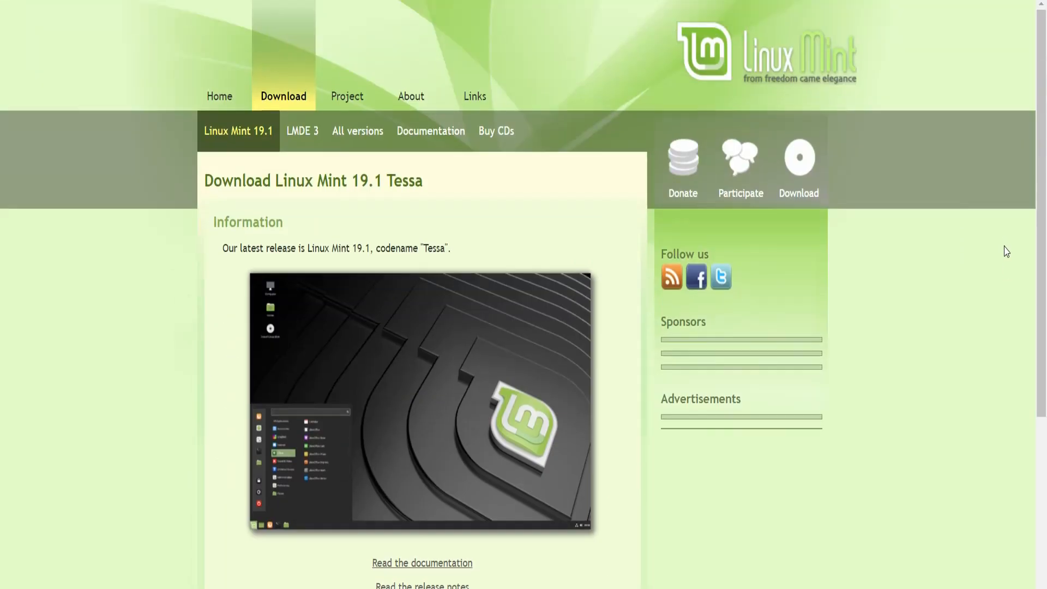
scroll(down, 3)
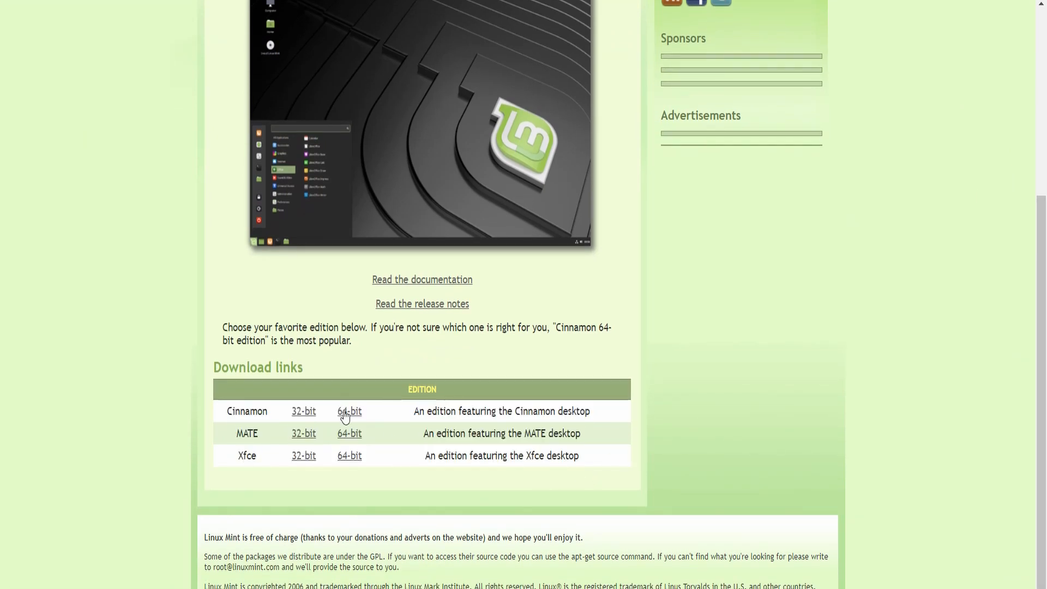
click(349, 411)
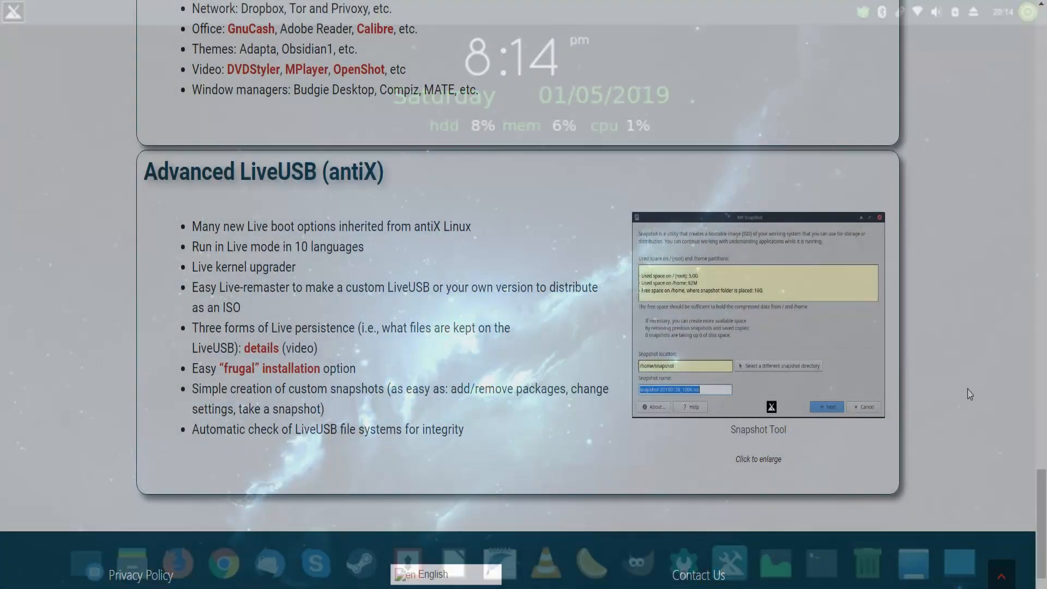
Browse the MX features: Advanced LiveUSB, Package Installer and User Experience highlights
scroll(down, 3)
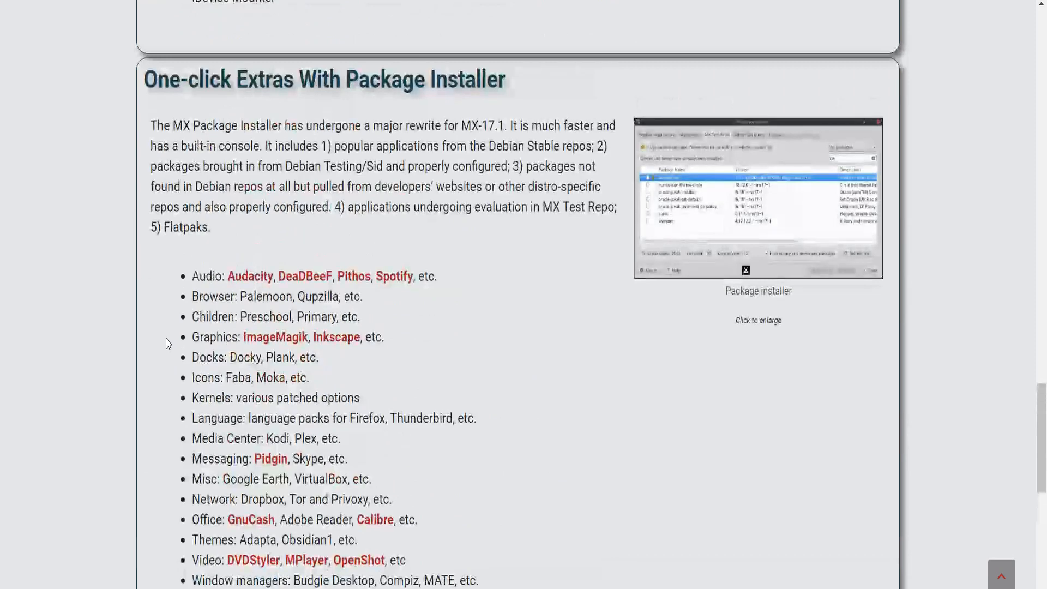
scroll(down, 3)
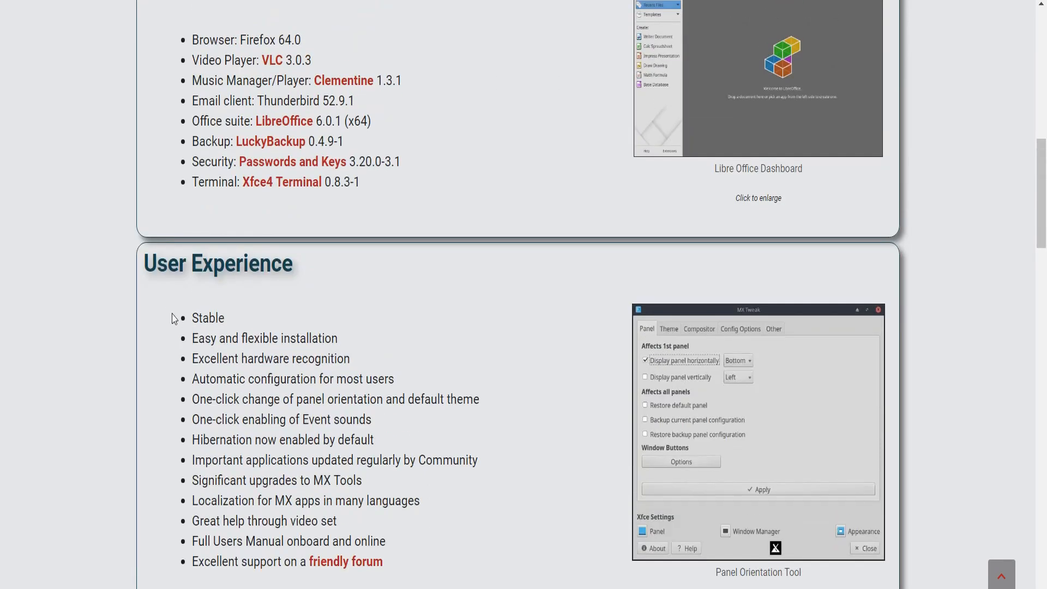
drag(191, 318, 337, 338)
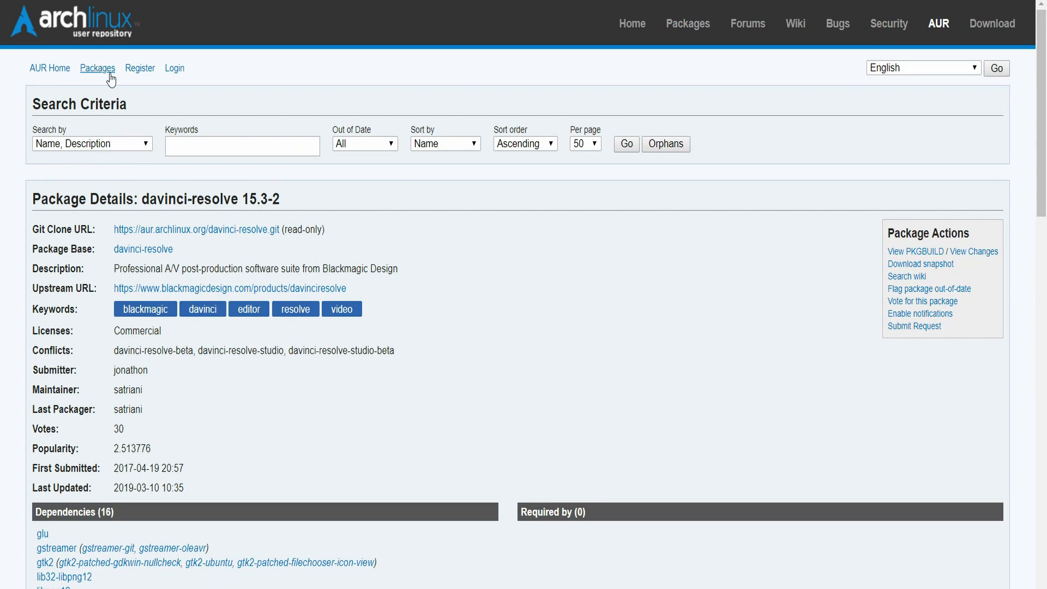
List all AUR packages sorted by popularity, then go to the Manjaro homepage
click(97, 67)
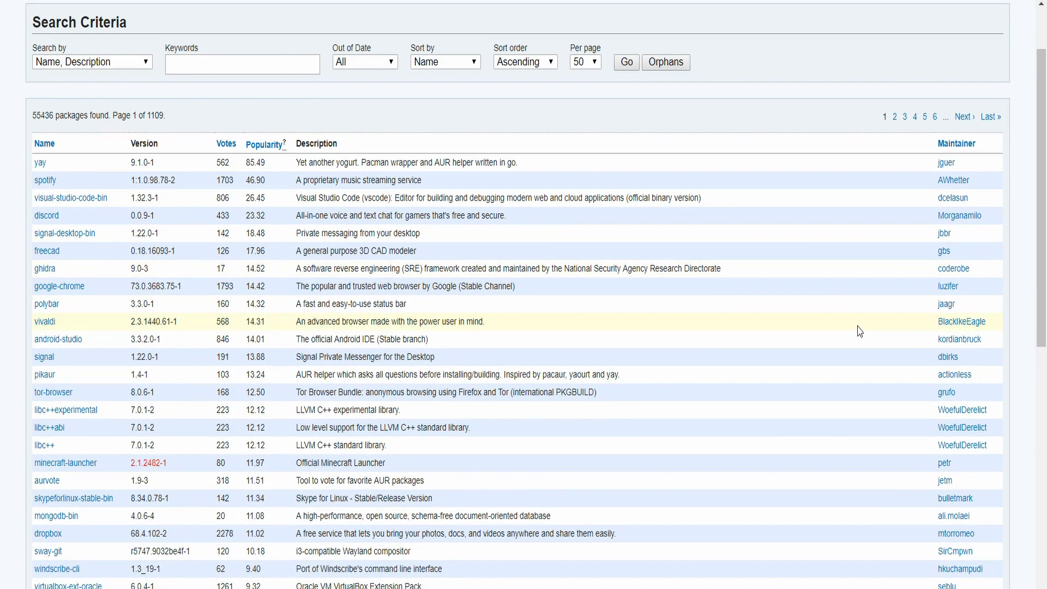
double_click(45, 180)
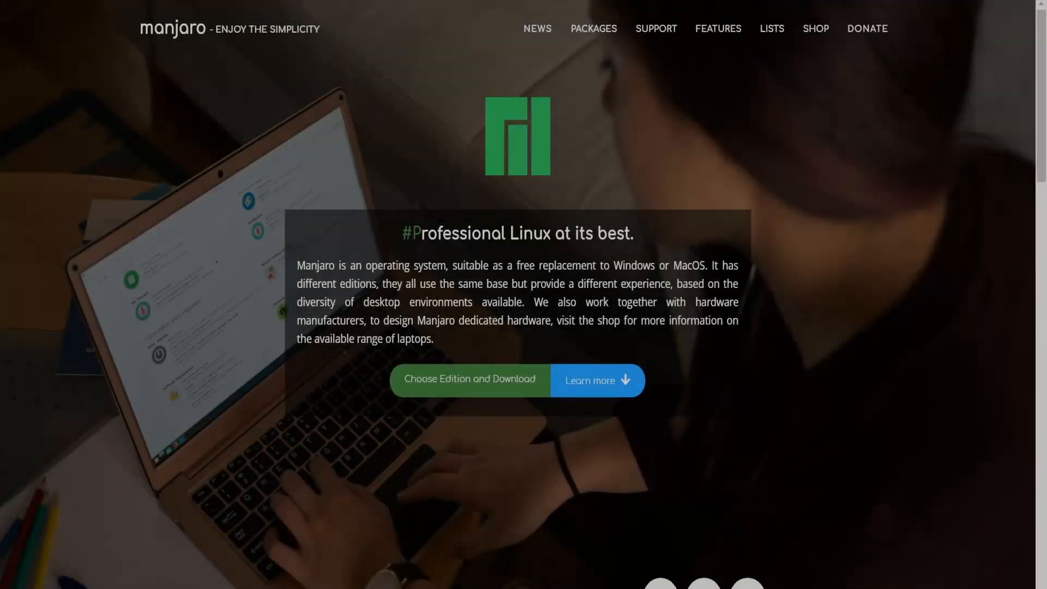
scroll(down, 3)
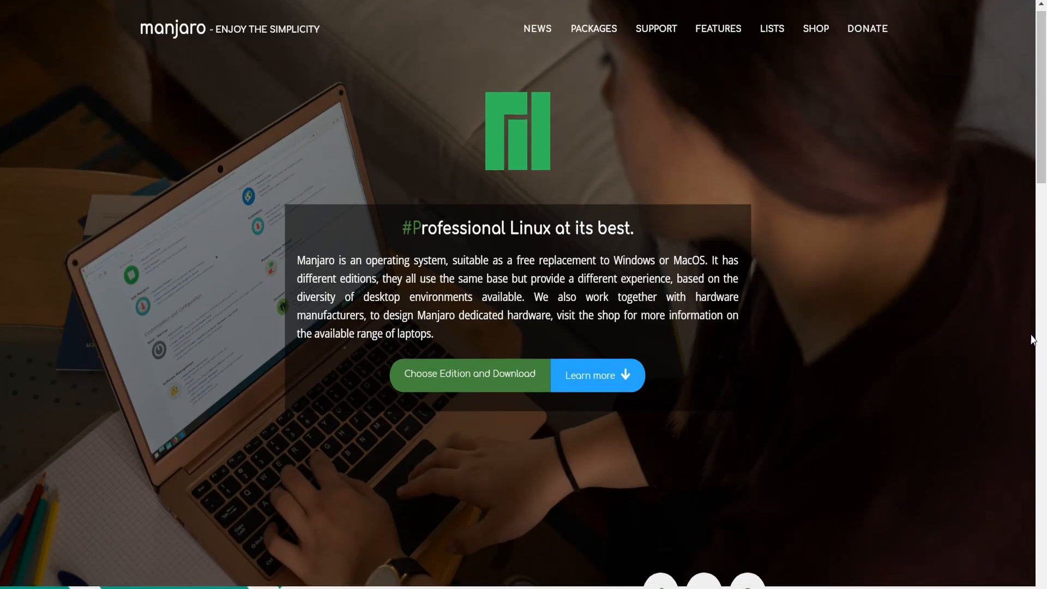
scroll(down, 3)
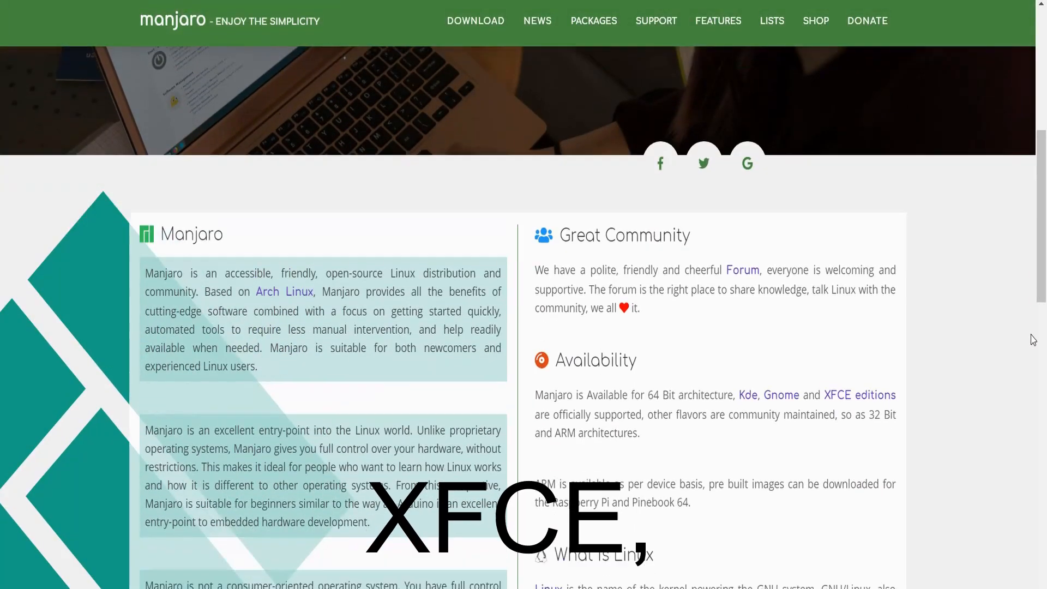
scroll(down, 3)
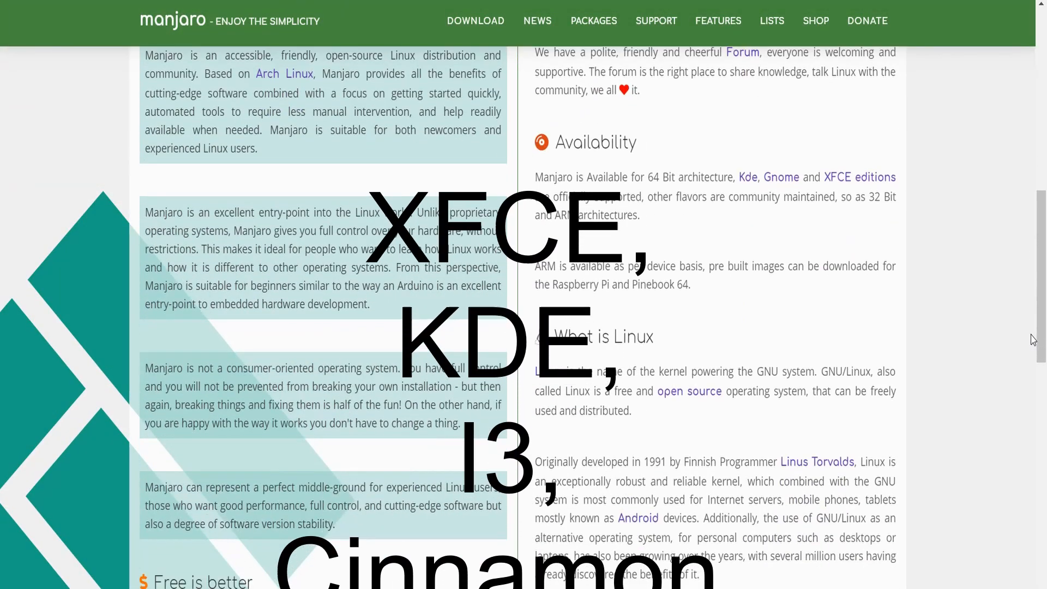
scroll(down, 3)
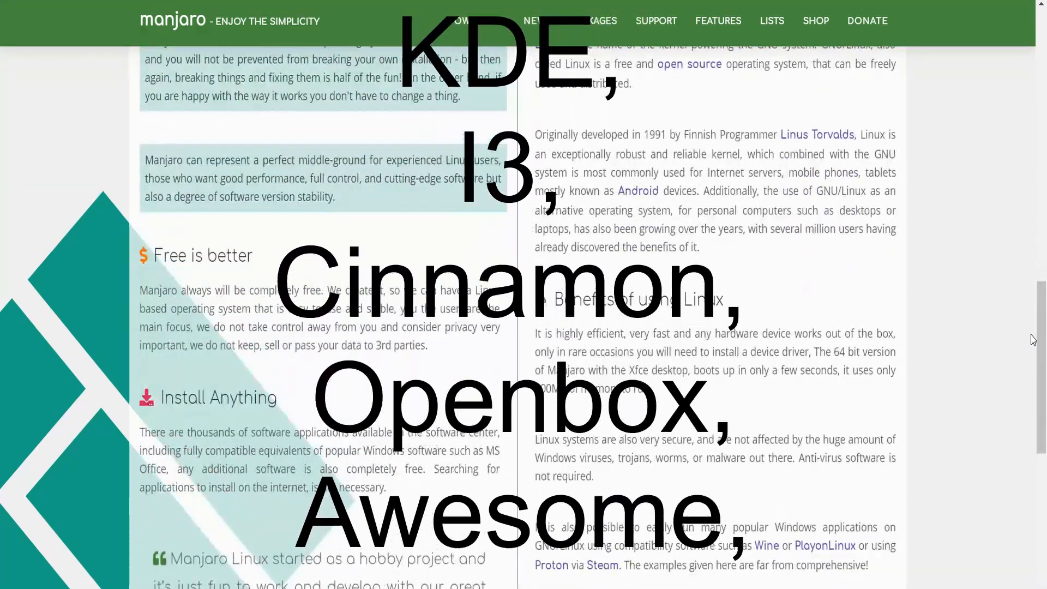
scroll(down, 3)
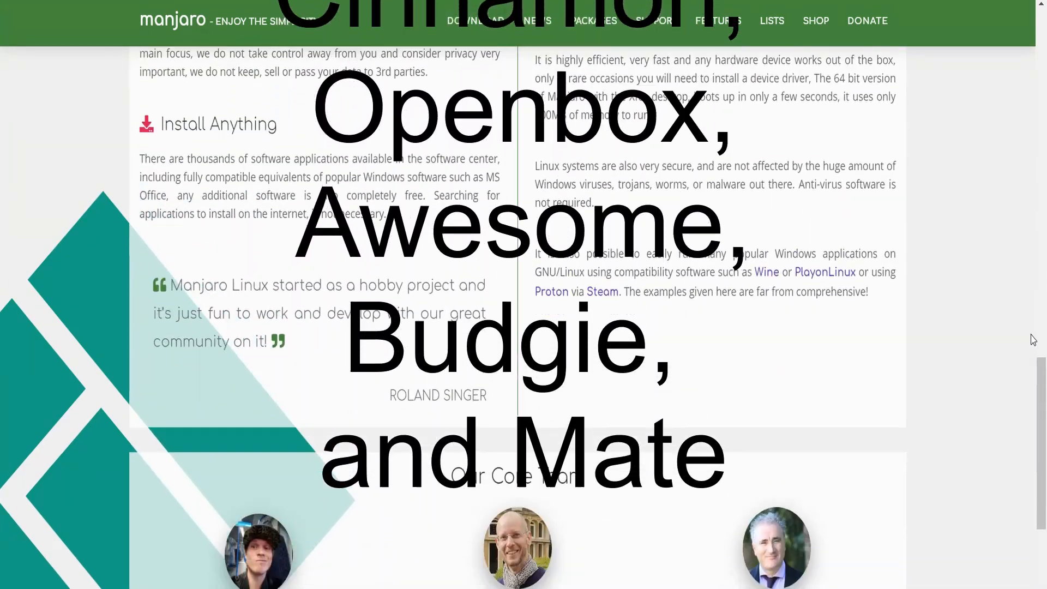
scroll(down, 3)
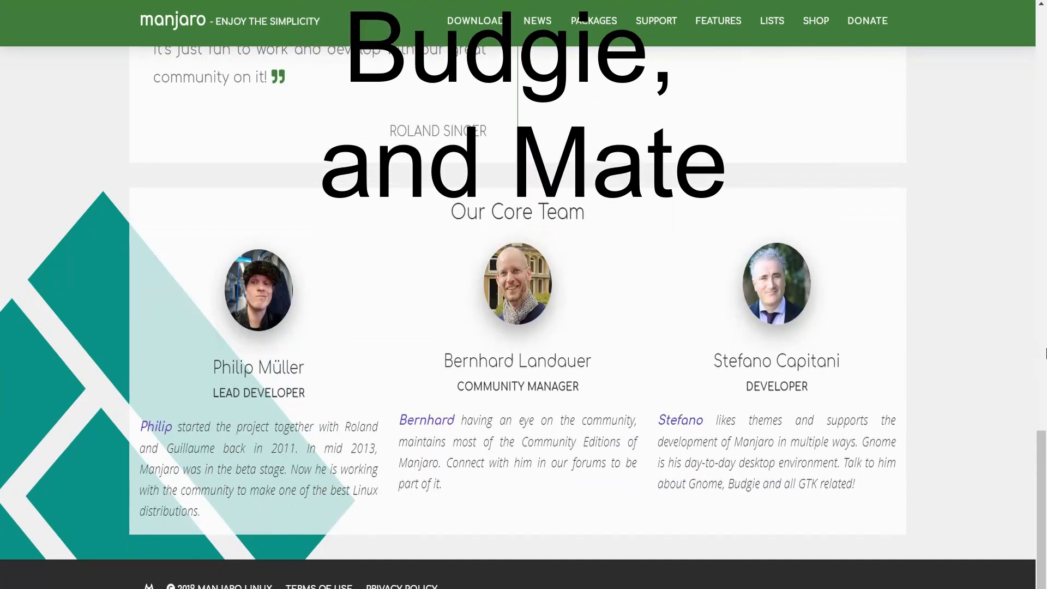
click(7, 581)
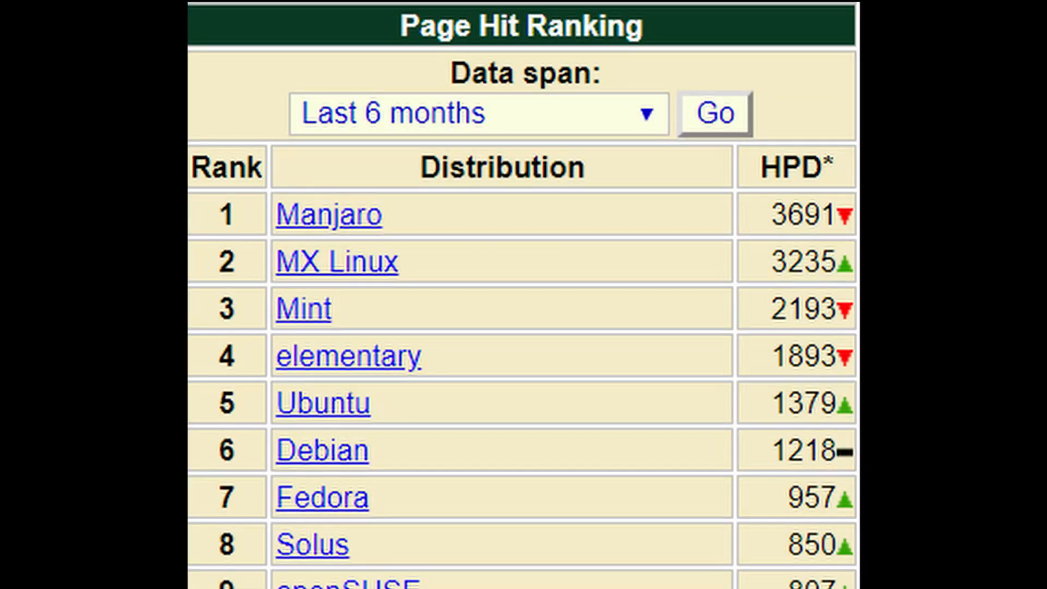
scroll(down, 3)
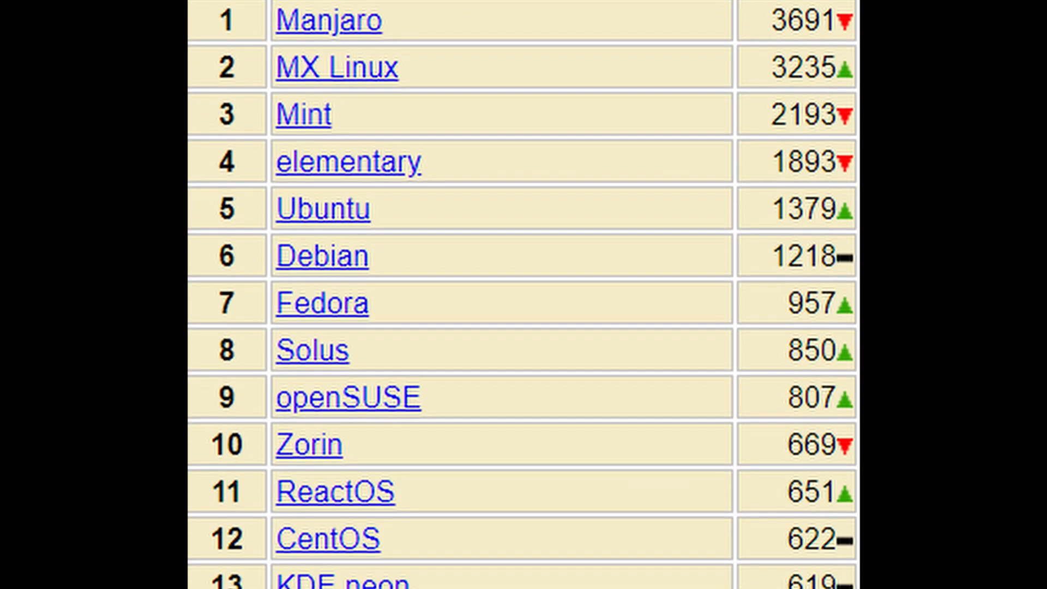
scroll(down, 3)
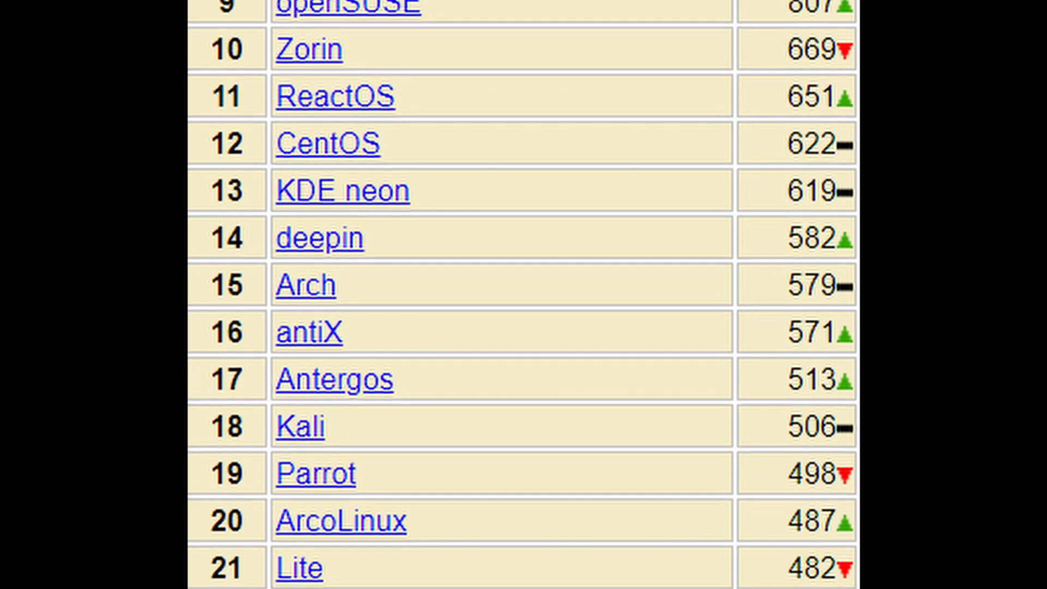
scroll(down, 3)
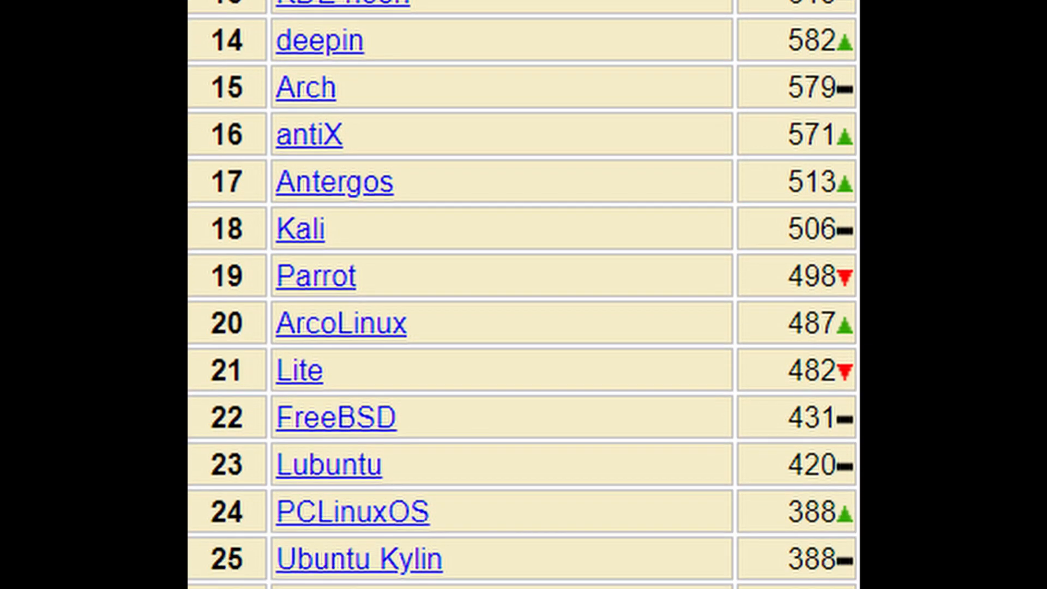
scroll(down, 3)
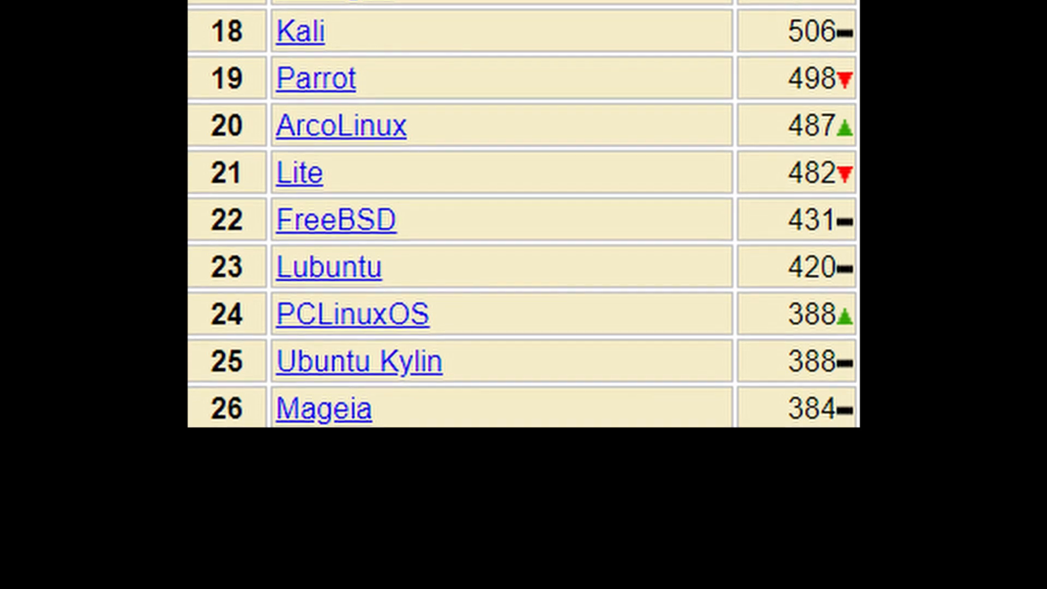